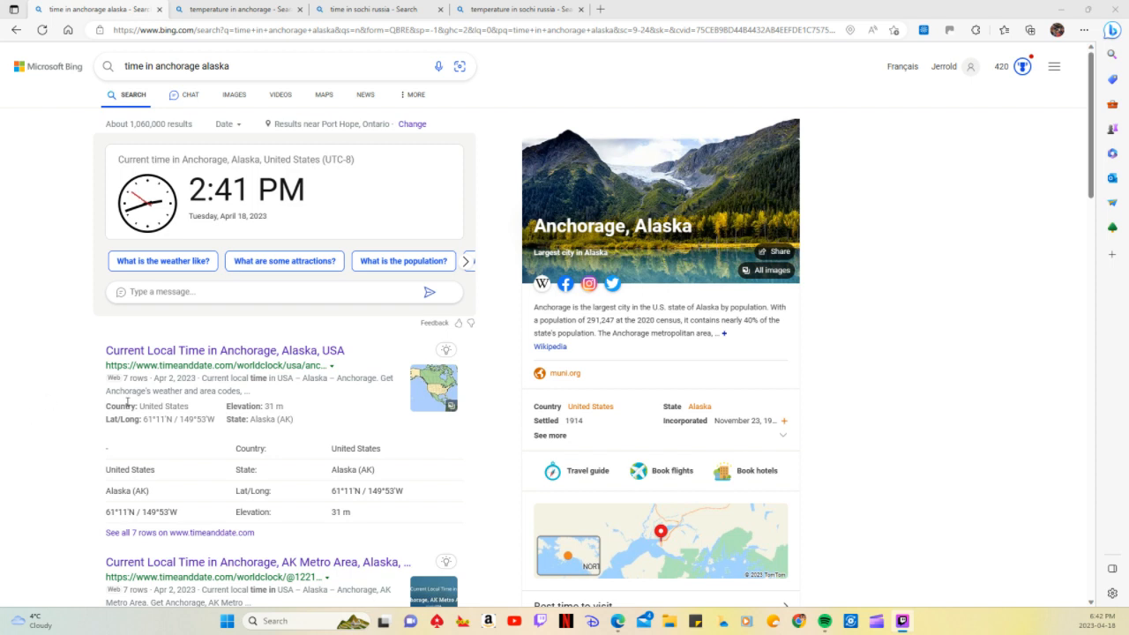
{"action": "mouse_move", "coordinate": [260, 154]}
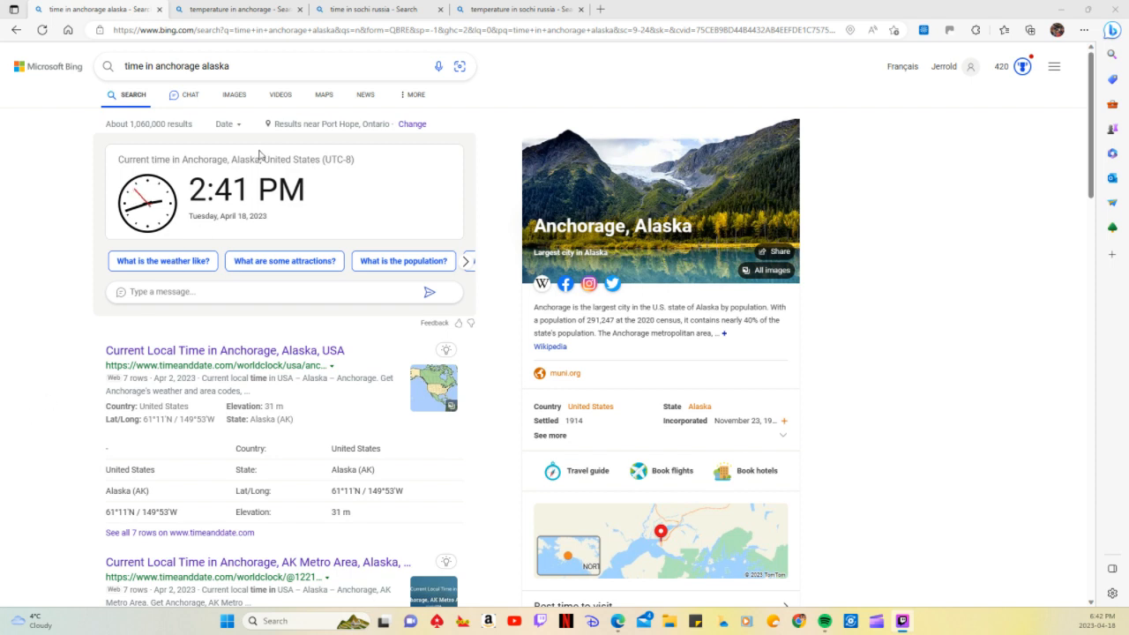
- Show the Anchorage weather tab, toggling temperatures to Fahrenheit and back to Celsius
{"action": "left_click", "coordinate": [277, 66]}
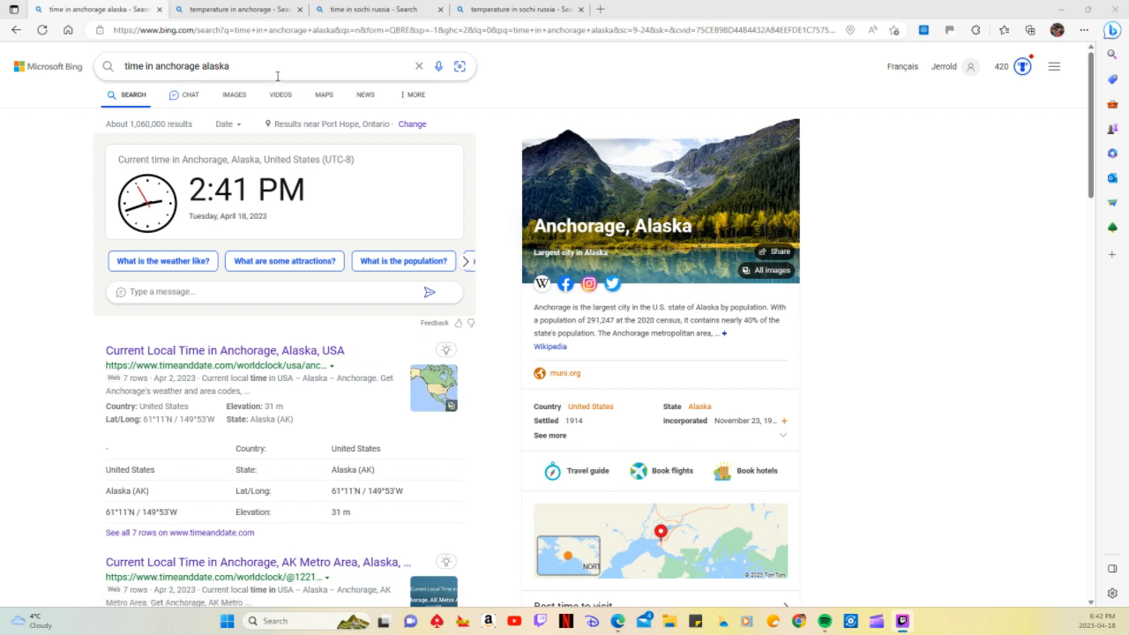
{"action": "mouse_move", "coordinate": [278, 58]}
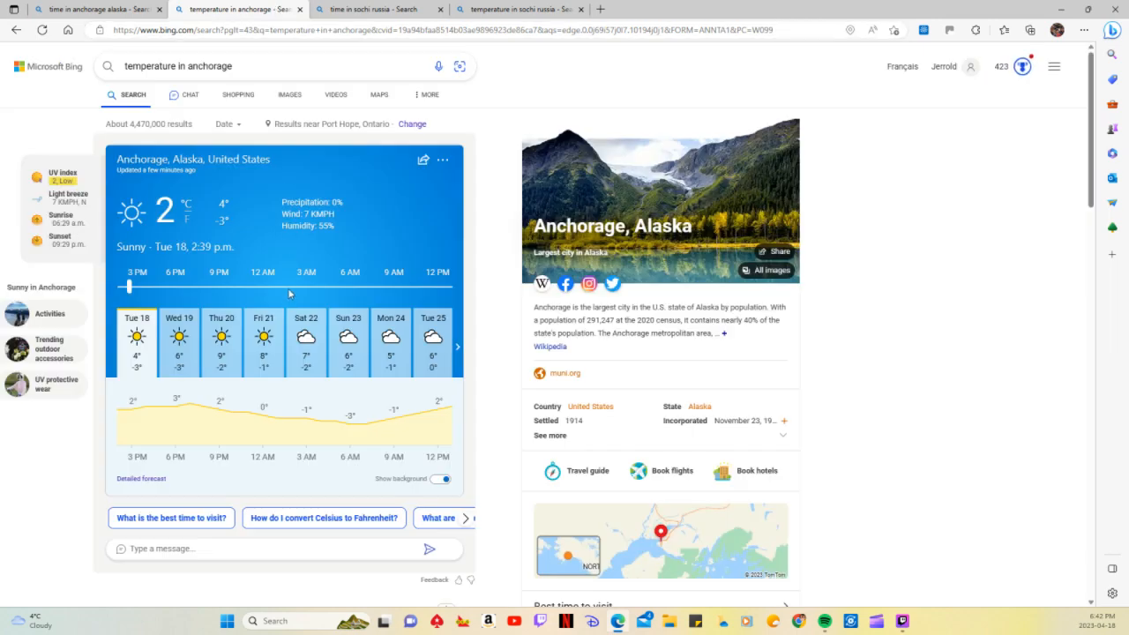
{"action": "mouse_move", "coordinate": [188, 218]}
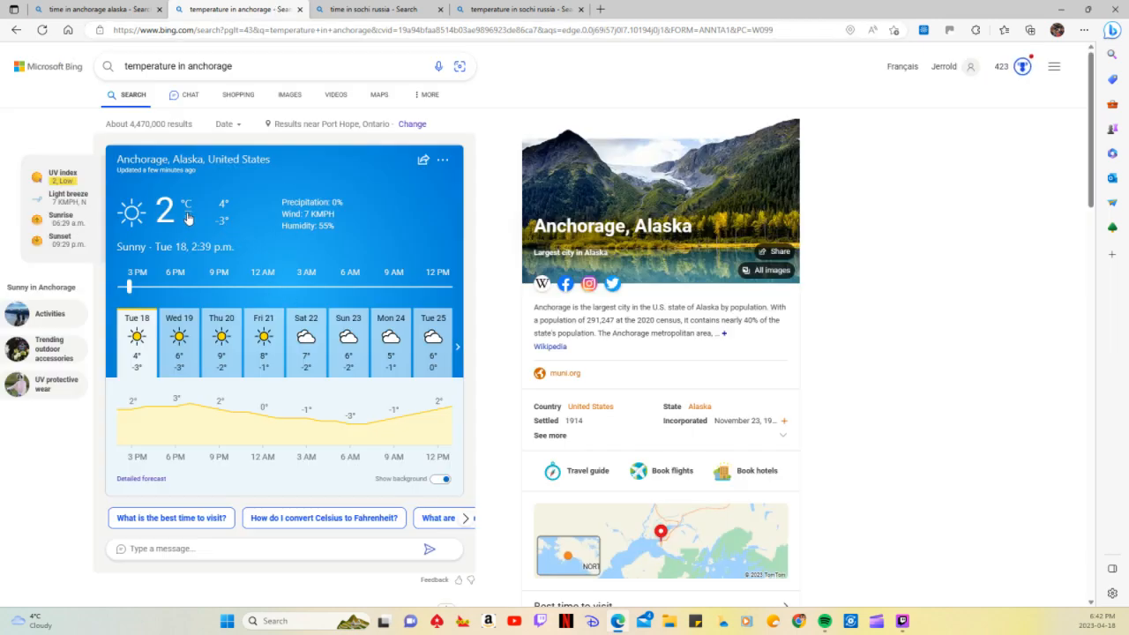
{"action": "left_click", "coordinate": [206, 203]}
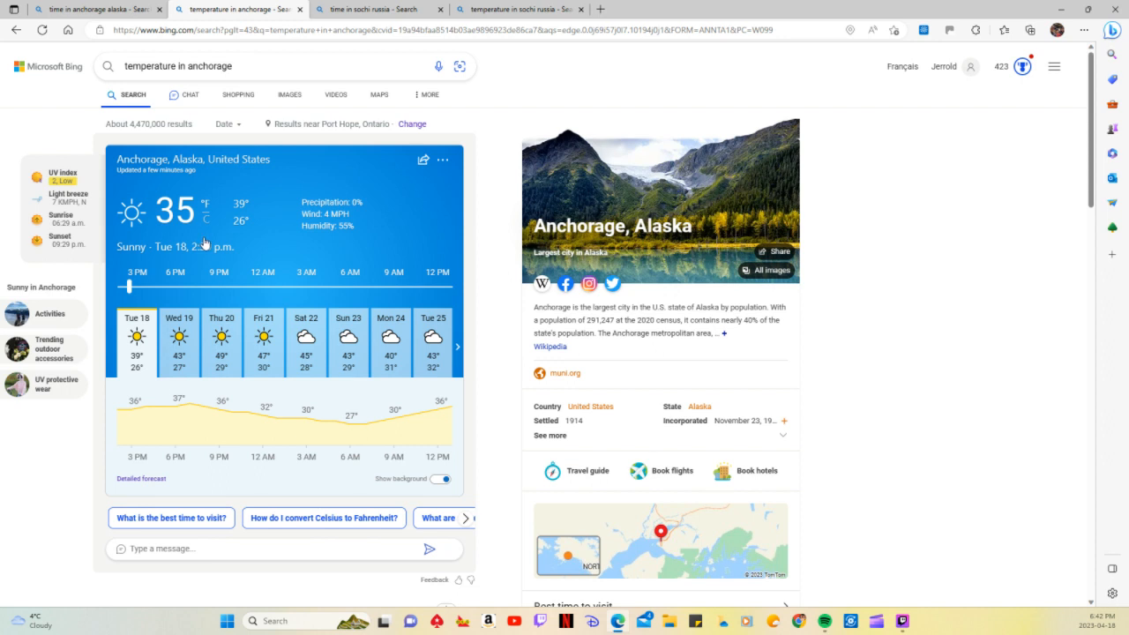
{"action": "mouse_move", "coordinate": [205, 242]}
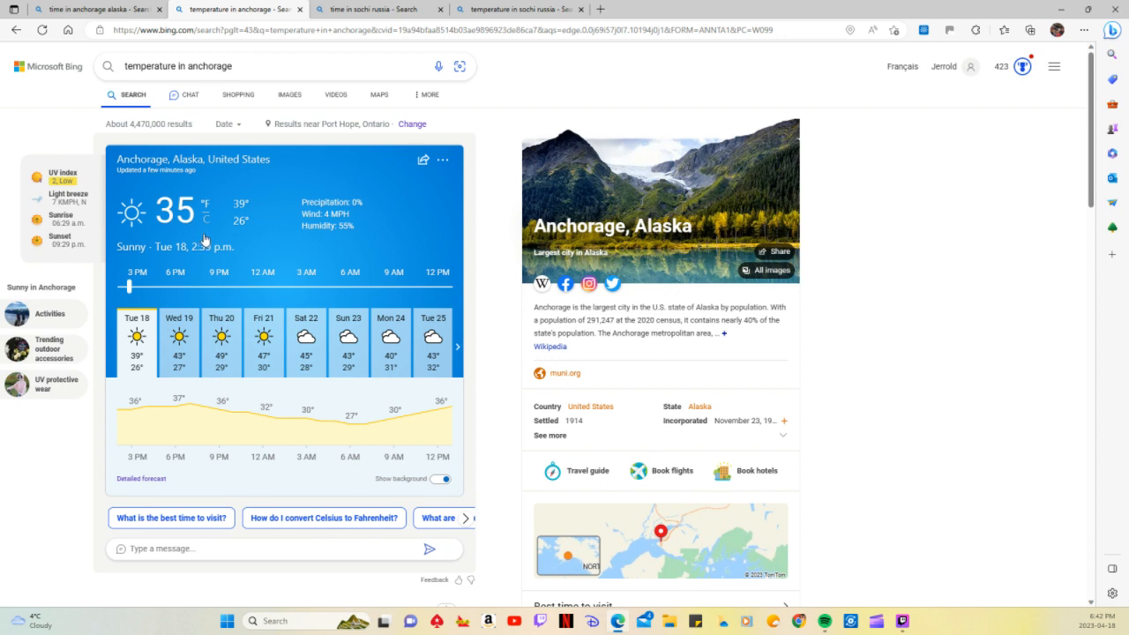
{"action": "left_click", "coordinate": [204, 218]}
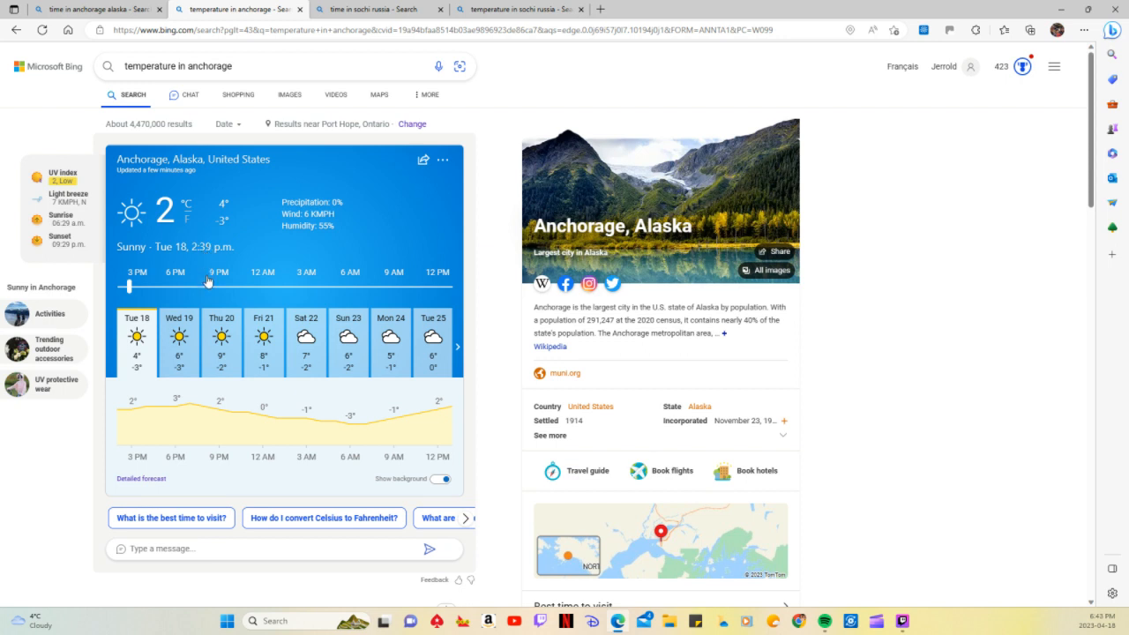
{"action": "mouse_move", "coordinate": [214, 292]}
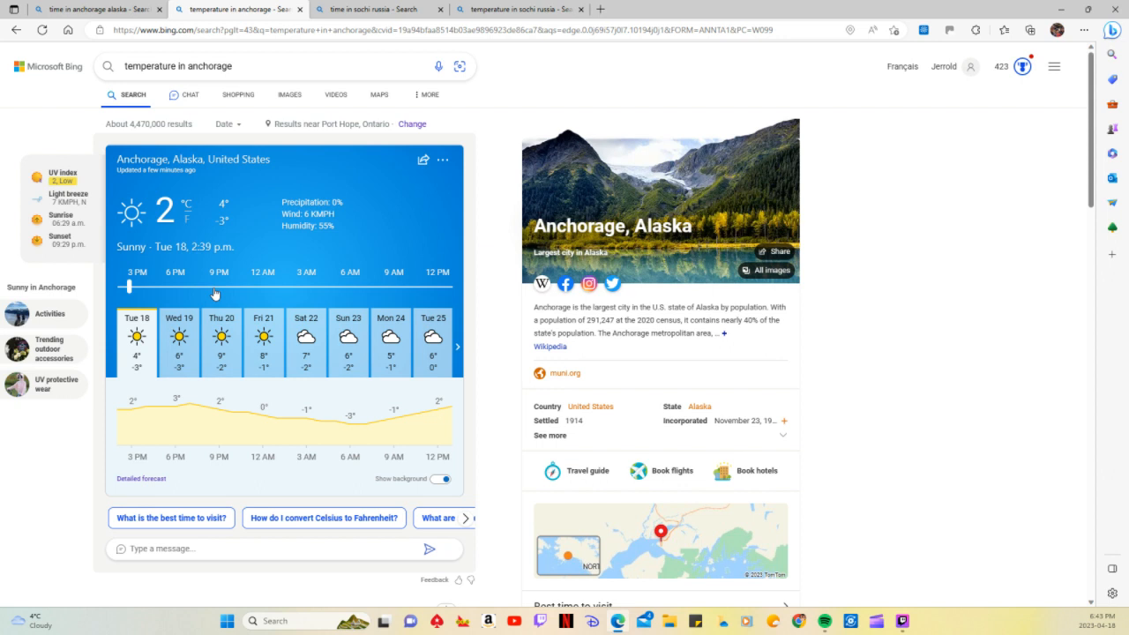
{"action": "mouse_move", "coordinate": [210, 370]}
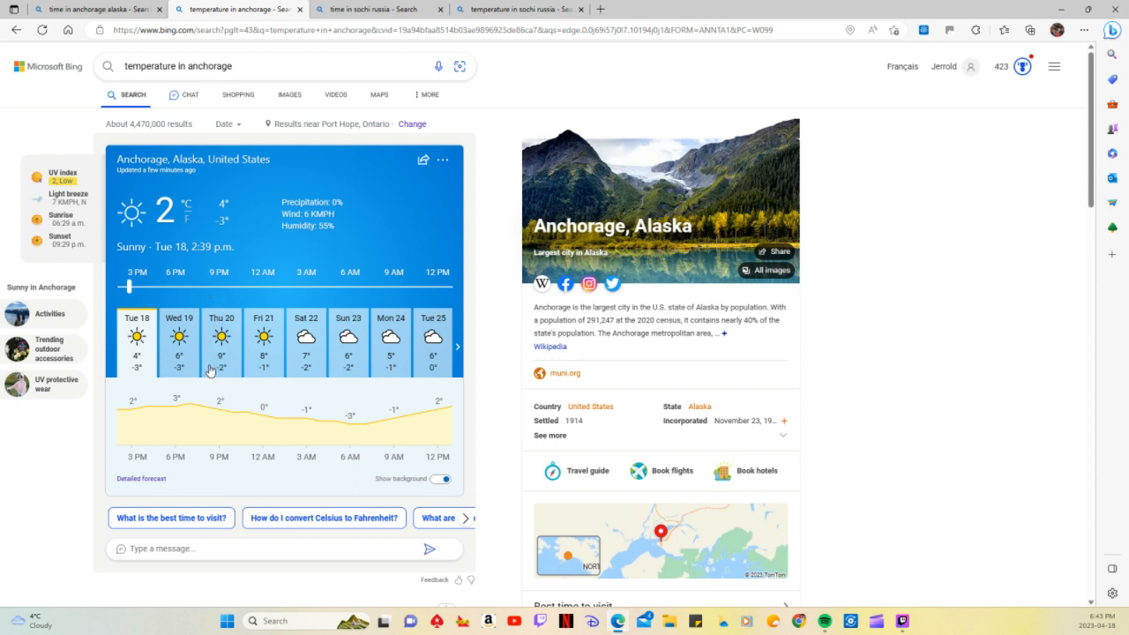
{"action": "mouse_move", "coordinate": [311, 374]}
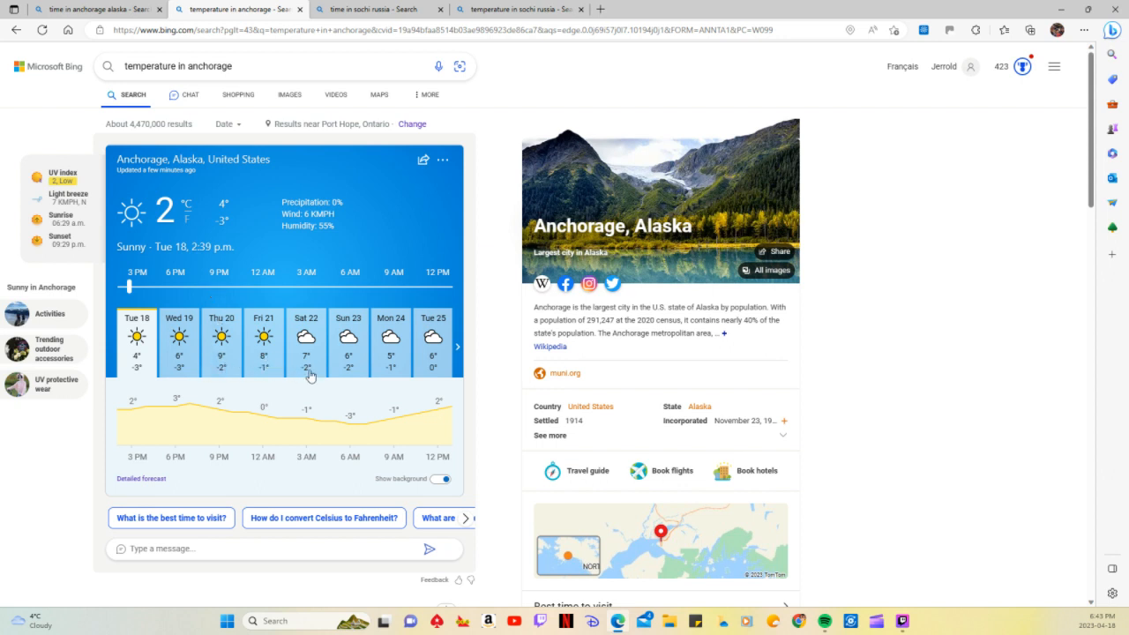
{"action": "mouse_move", "coordinate": [318, 373]}
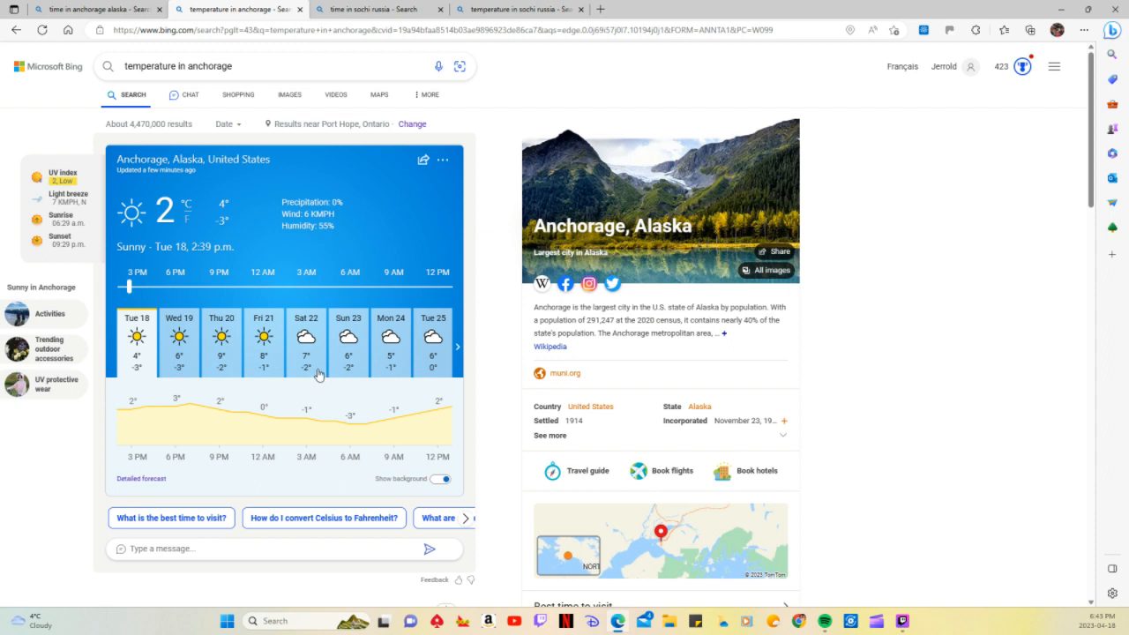
{"action": "mouse_move", "coordinate": [319, 374]}
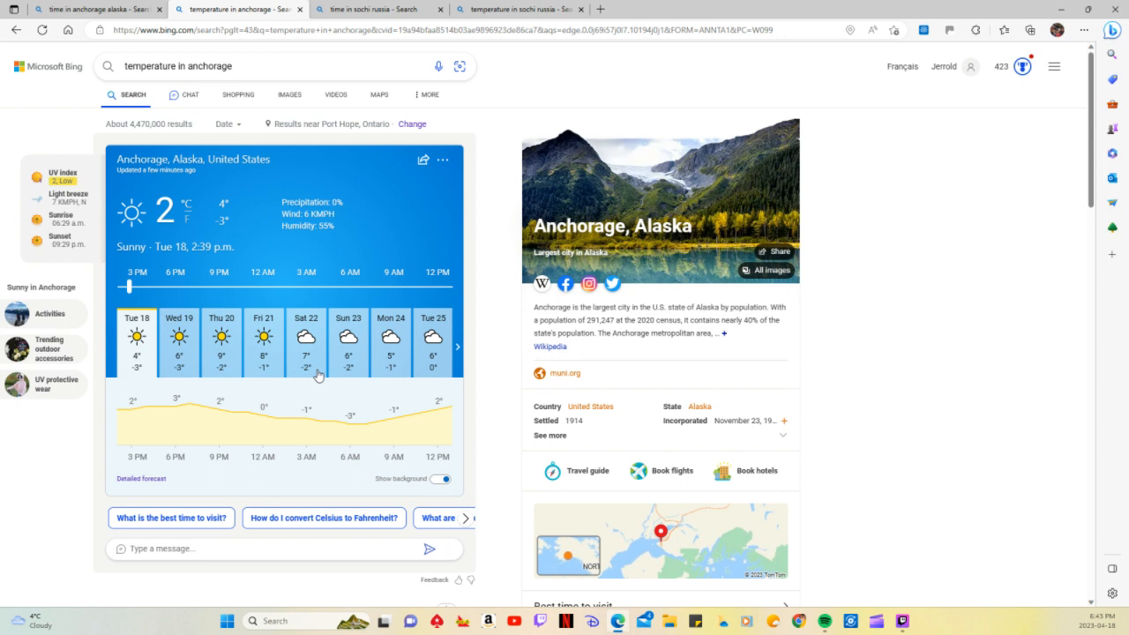
{"action": "mouse_move", "coordinate": [379, 379]}
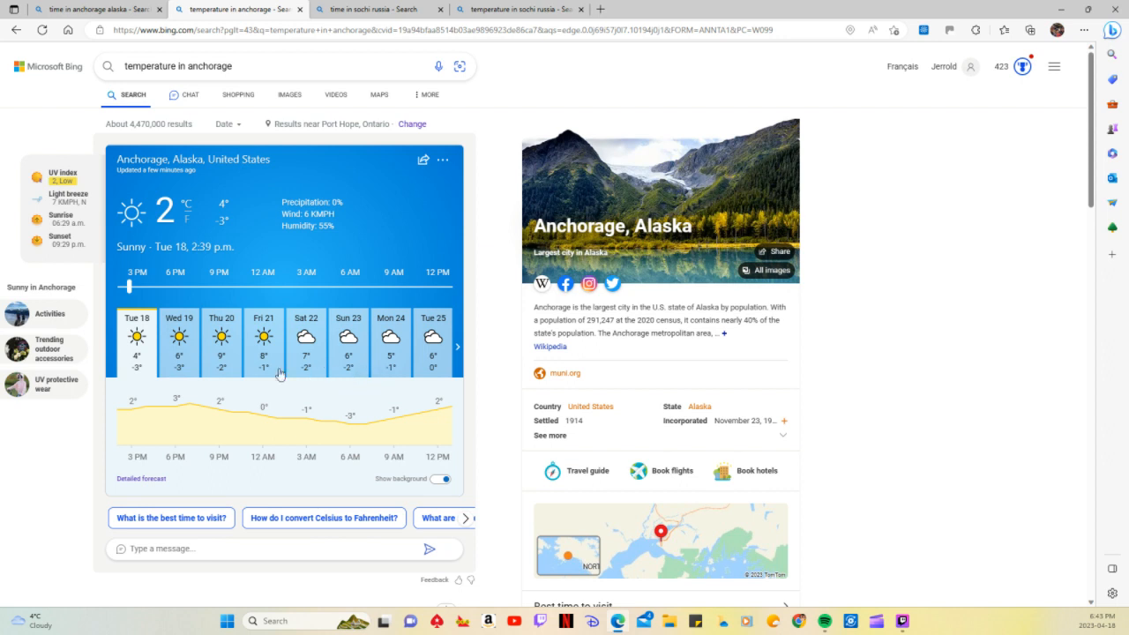
{"action": "mouse_move", "coordinate": [186, 383]}
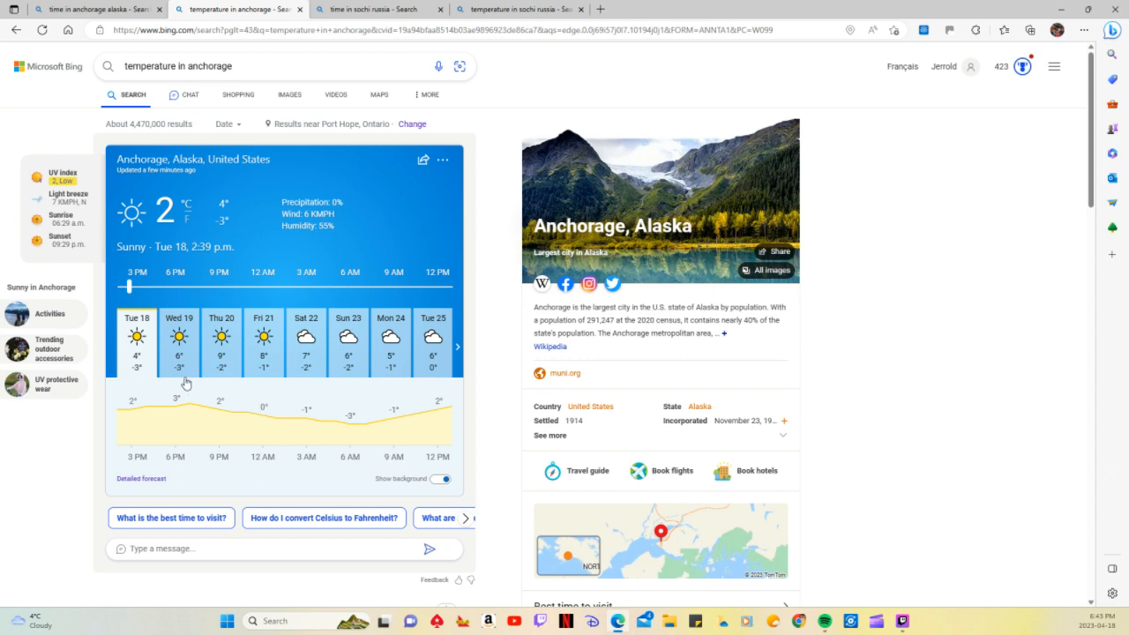
{"action": "mouse_move", "coordinate": [223, 377]}
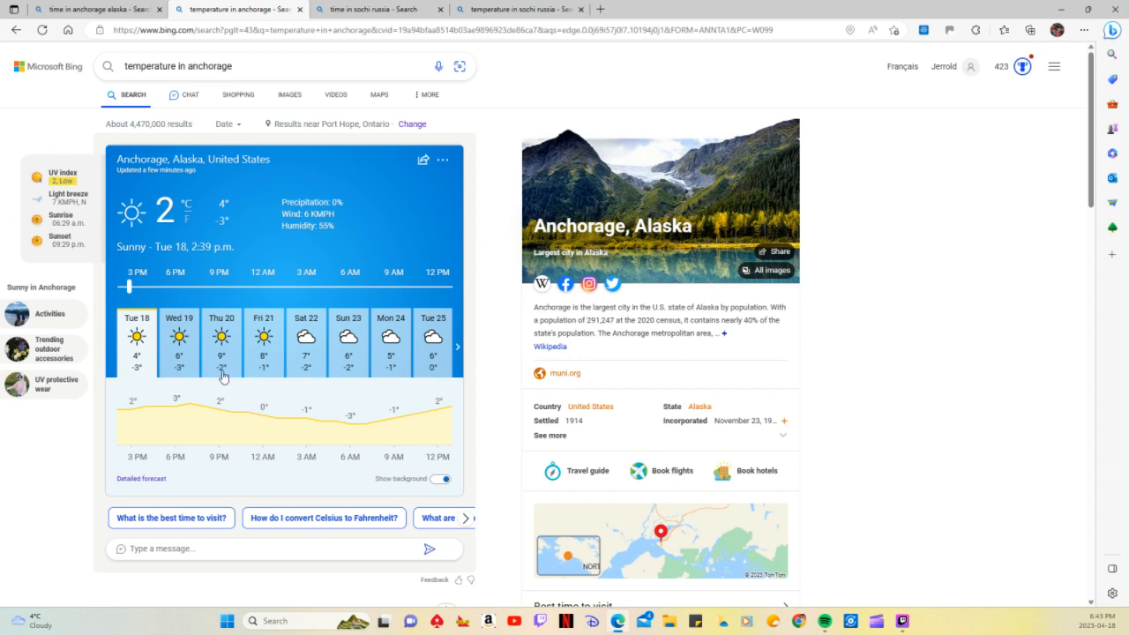
{"action": "mouse_move", "coordinate": [251, 381]}
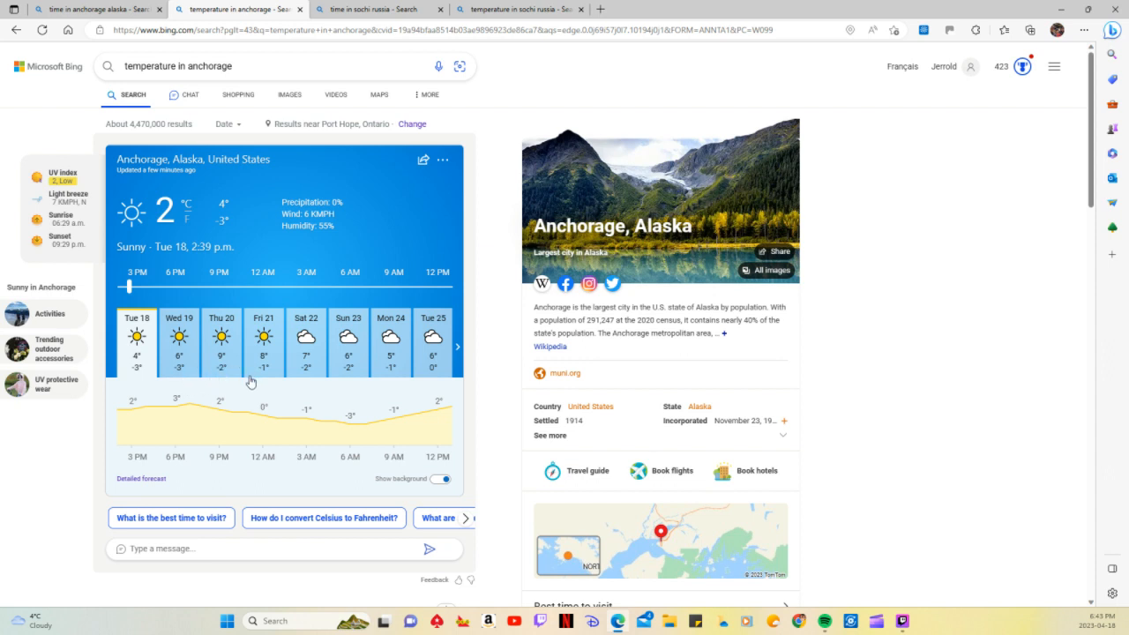
{"action": "mouse_move", "coordinate": [251, 385]}
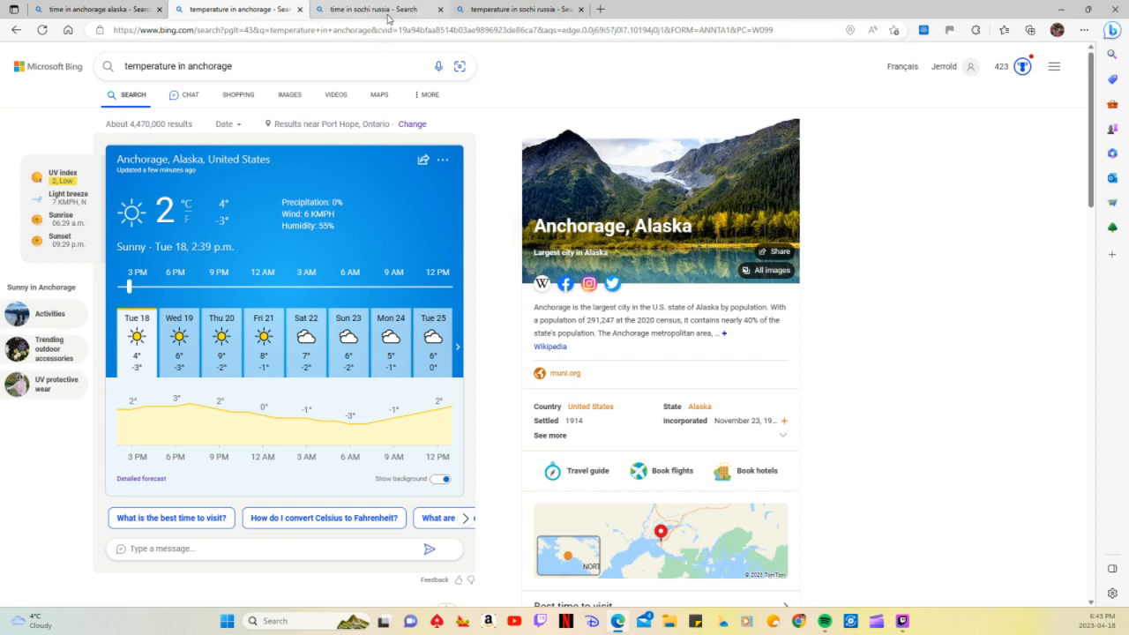
- Switch to the 'time in sochi russia' results showing 1:42 AM, Wednesday
{"action": "left_click", "coordinate": [379, 9]}
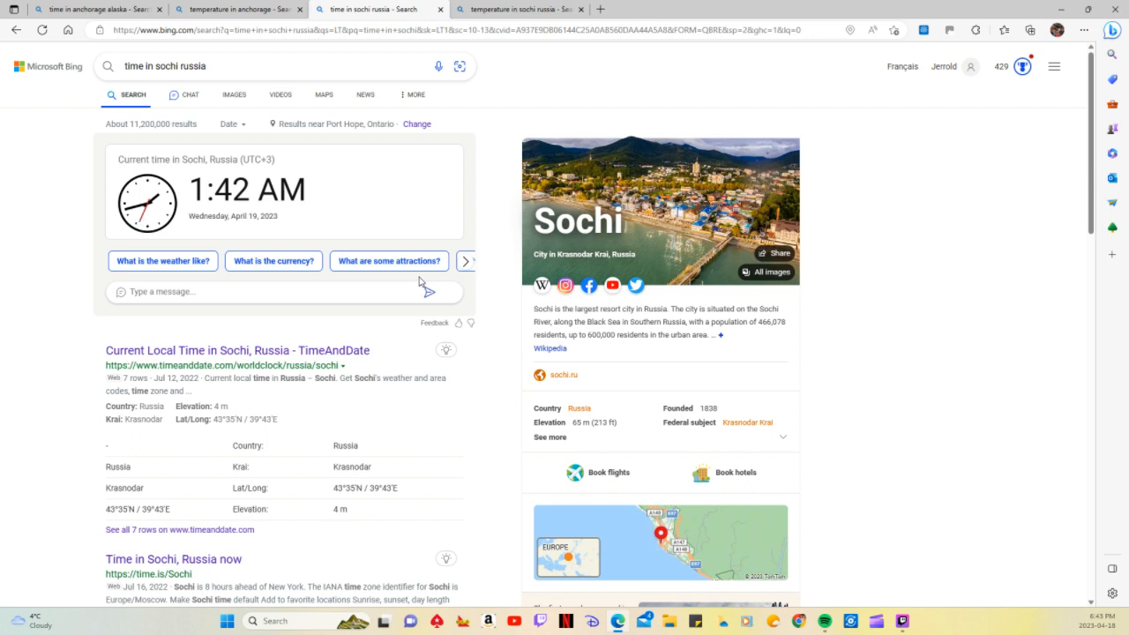
{"action": "mouse_move", "coordinate": [420, 278]}
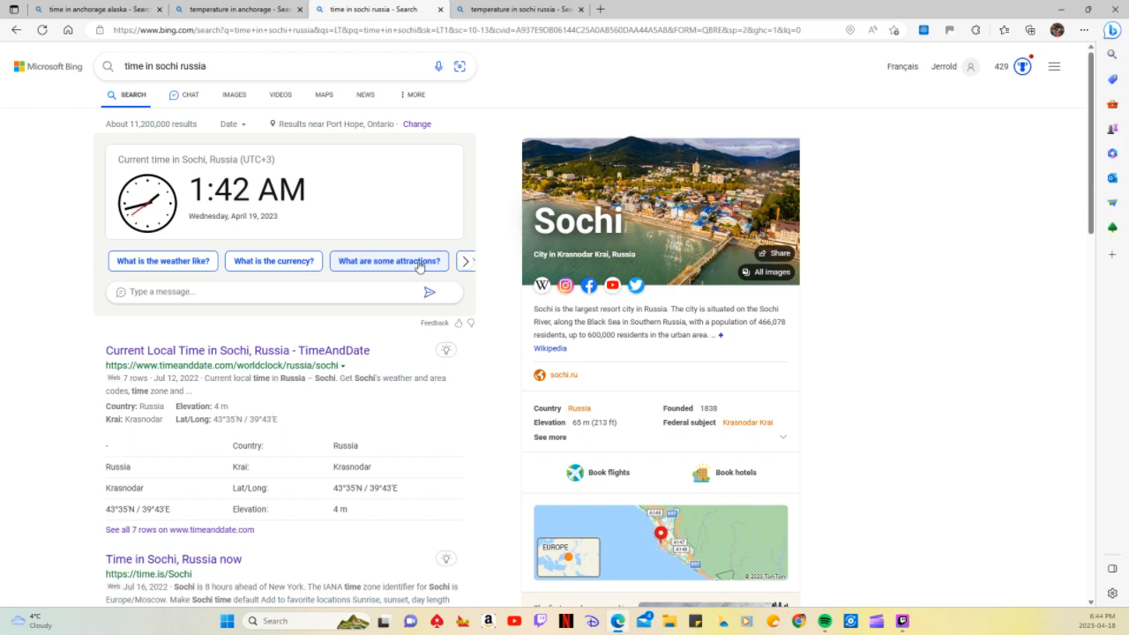
{"action": "mouse_move", "coordinate": [496, 67]}
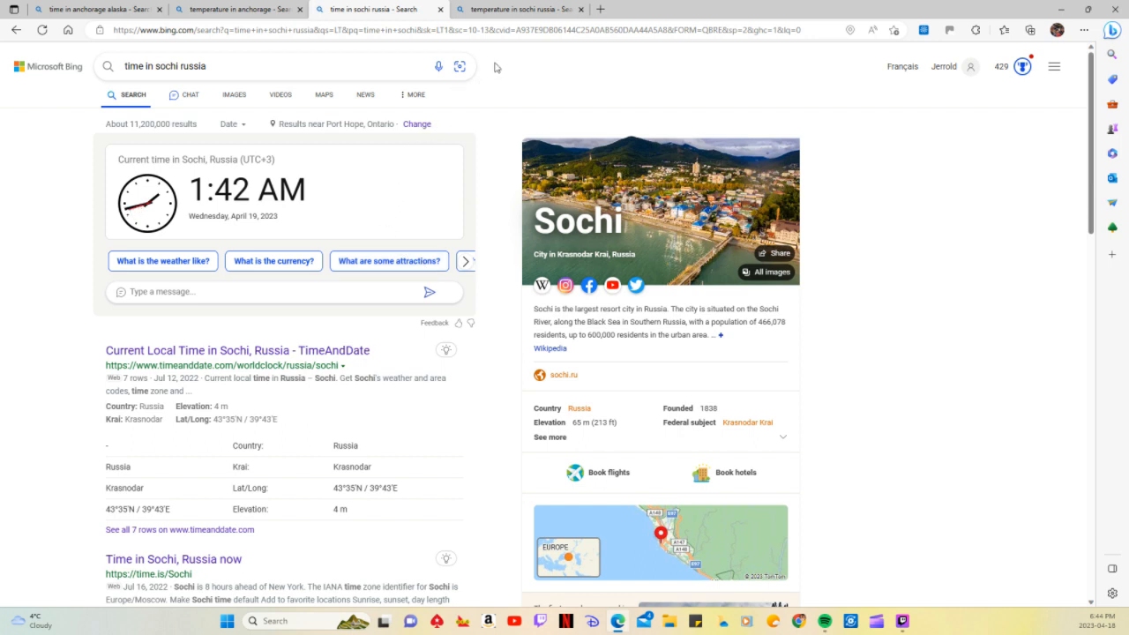
{"action": "mouse_move", "coordinate": [519, 82]}
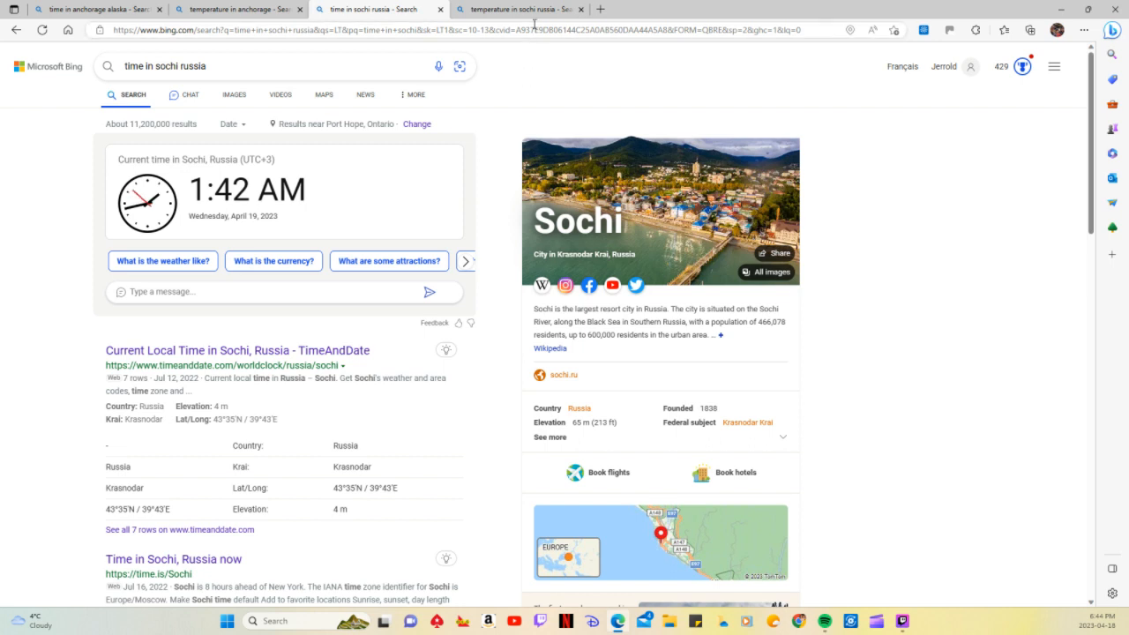
- Show the Sochi weather tab, toggling temperatures to Fahrenheit and back to Celsius
{"action": "left_click", "coordinate": [520, 9]}
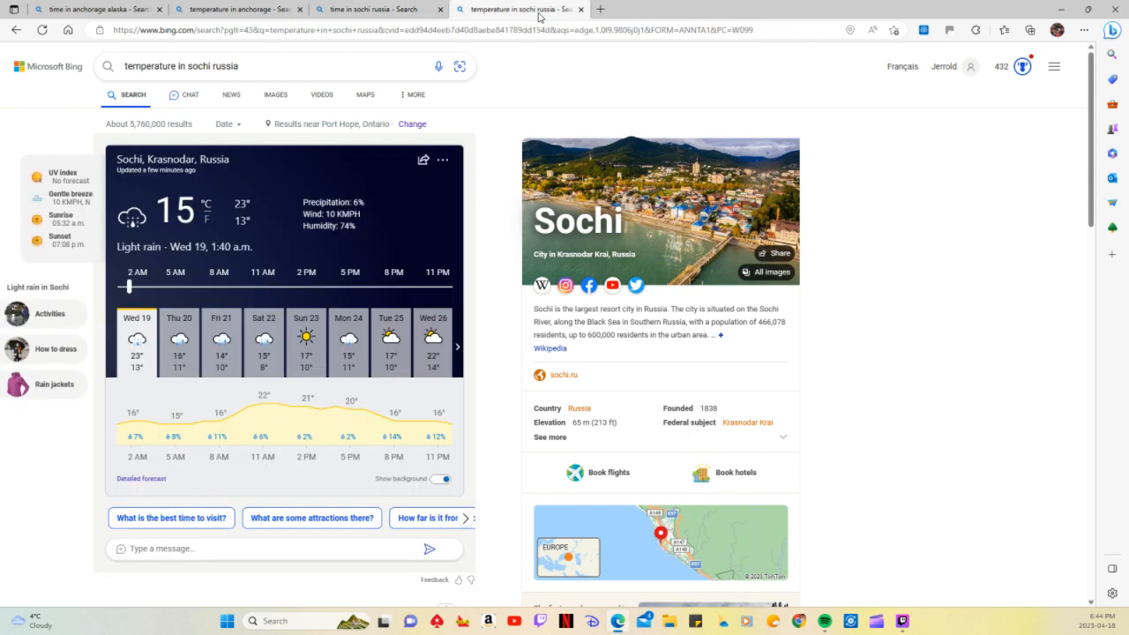
{"action": "mouse_move", "coordinate": [357, 294]}
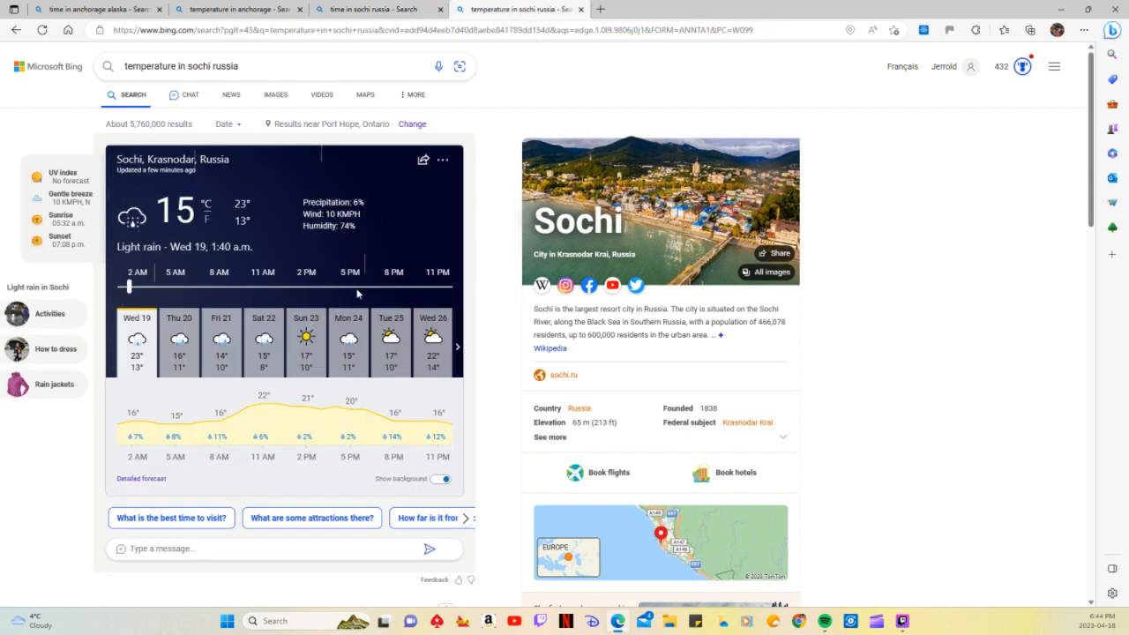
{"action": "mouse_move", "coordinate": [206, 221]}
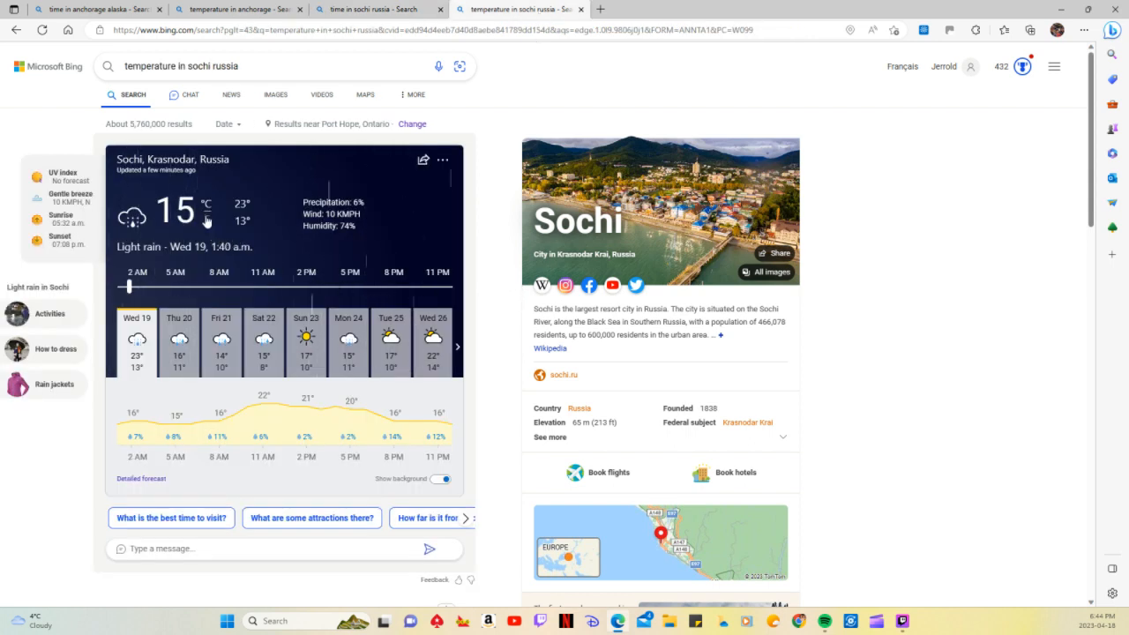
{"action": "left_click", "coordinate": [205, 205]}
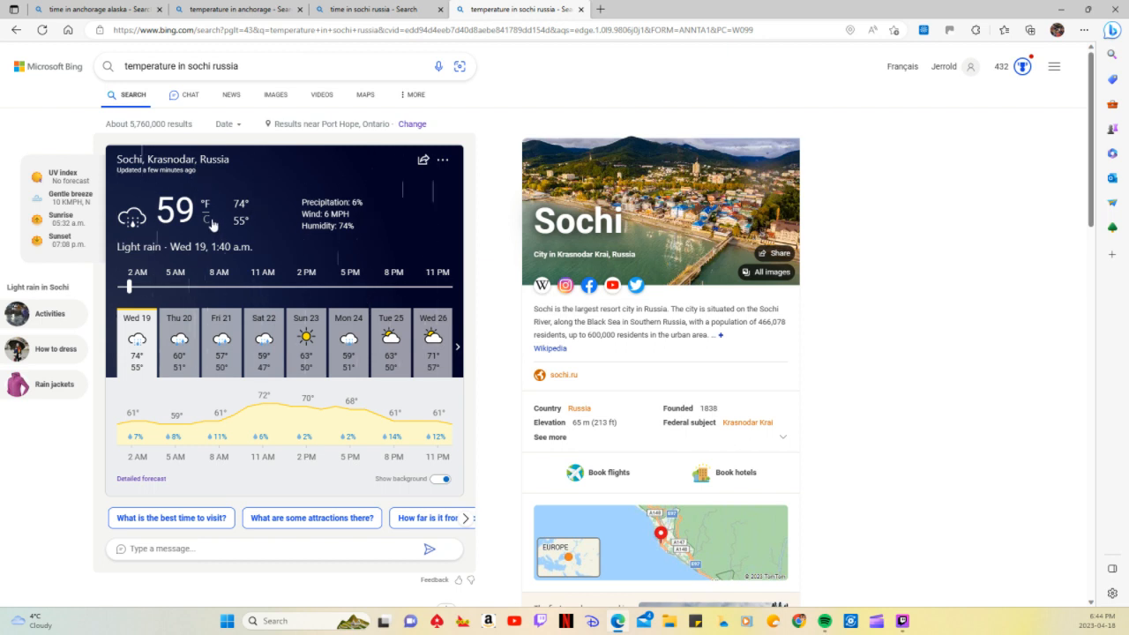
{"action": "left_click", "coordinate": [206, 215]}
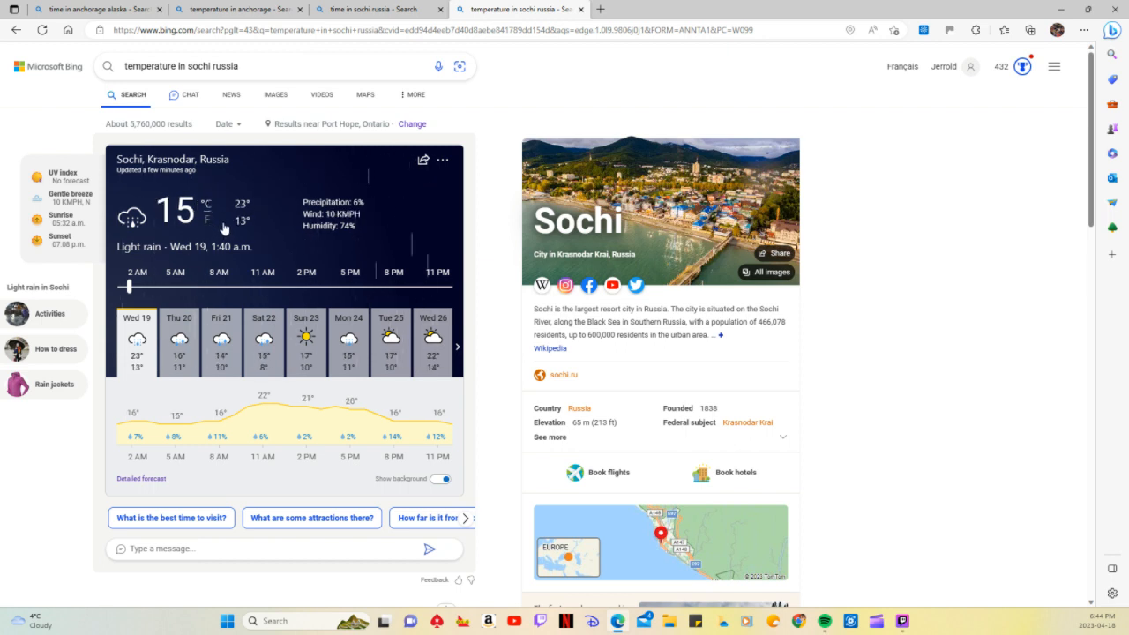
{"action": "mouse_move", "coordinate": [235, 234]}
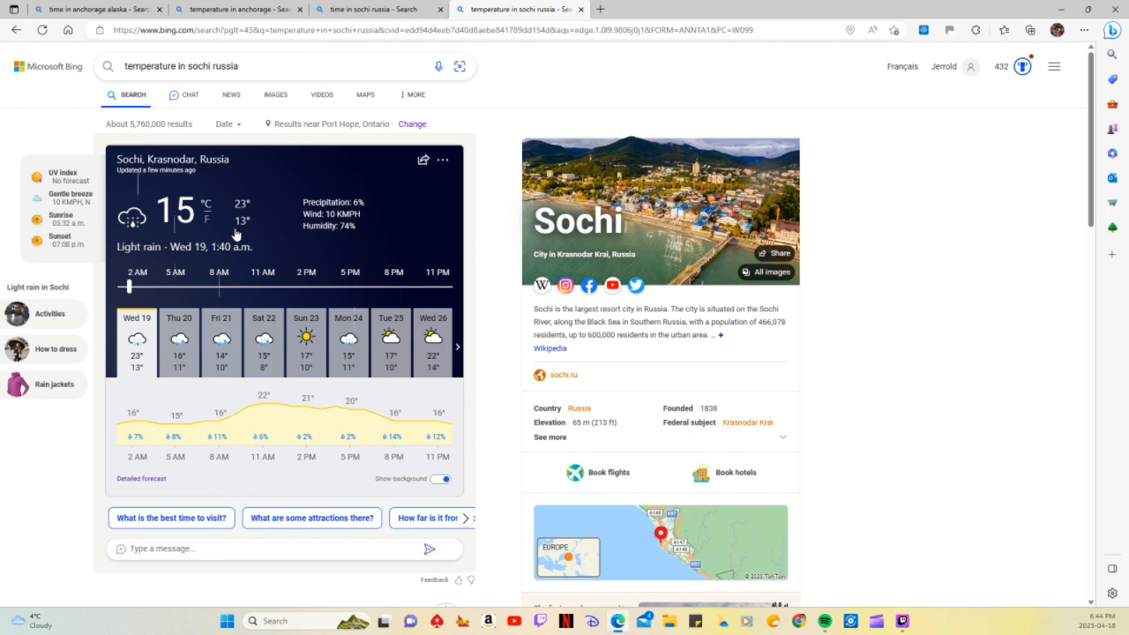
{"action": "mouse_move", "coordinate": [361, 373]}
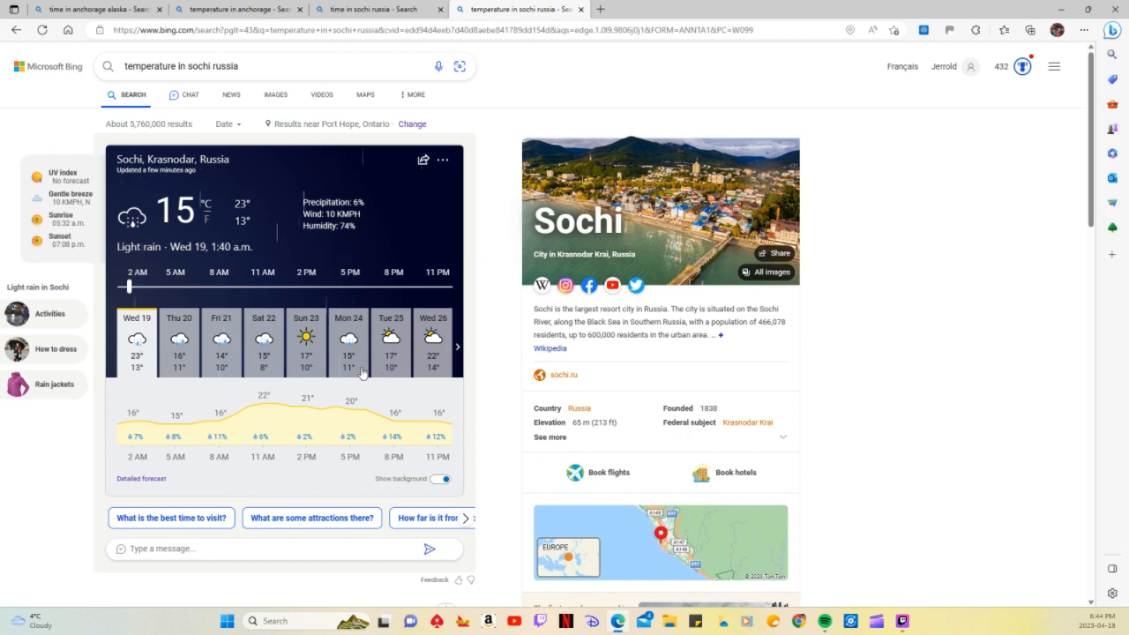
{"action": "mouse_move", "coordinate": [319, 395]}
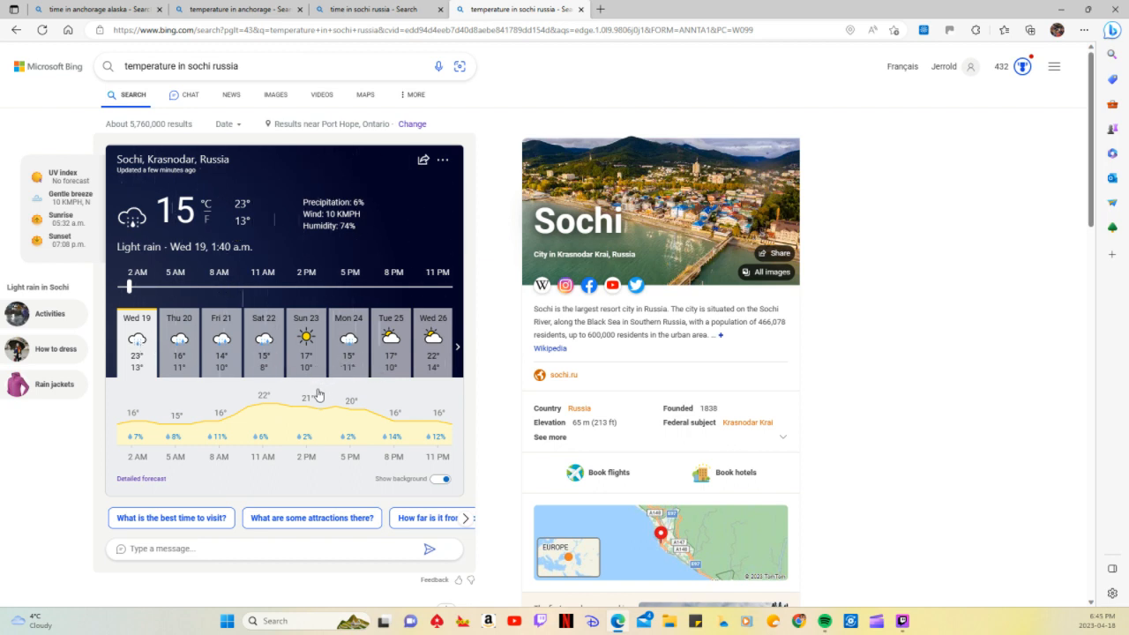